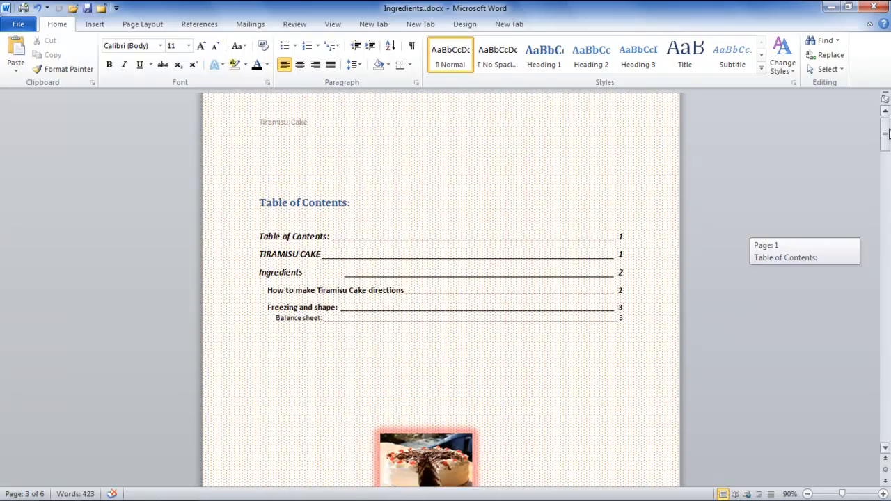
Select the word Tiramisu in the introduction and start a Mark Entry for it from References
scroll("down", 3)
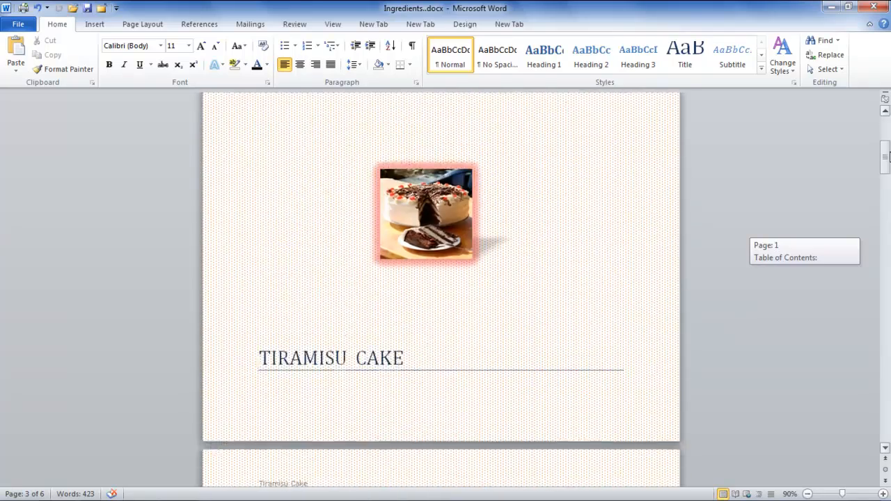
scroll("down", 3)
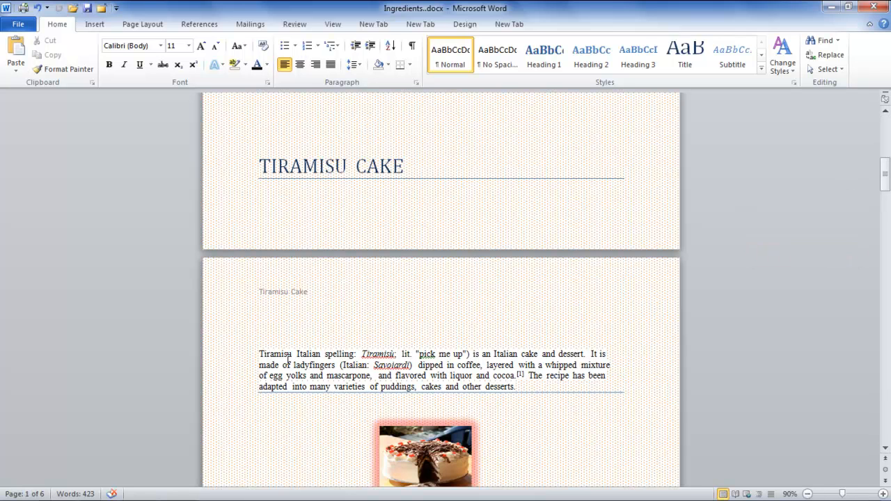
double_click(276, 354)
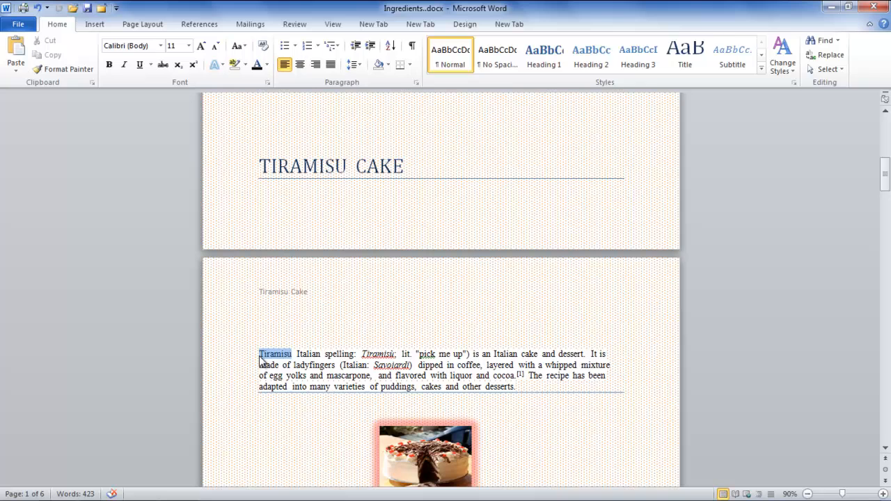
left_click(200, 24)
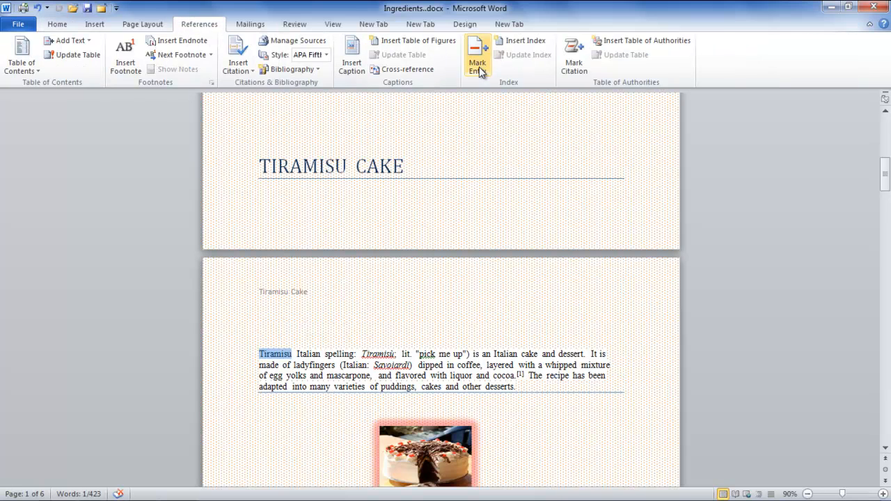
left_click(476, 55)
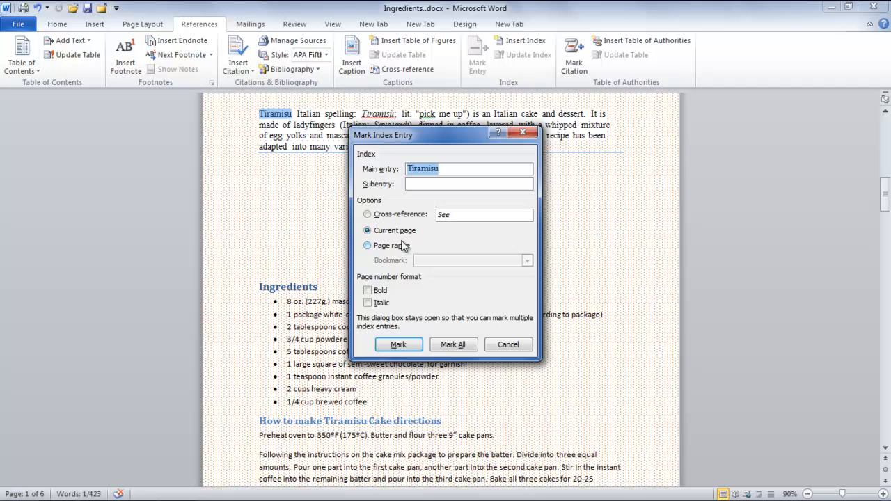
mouse_move(398, 245)
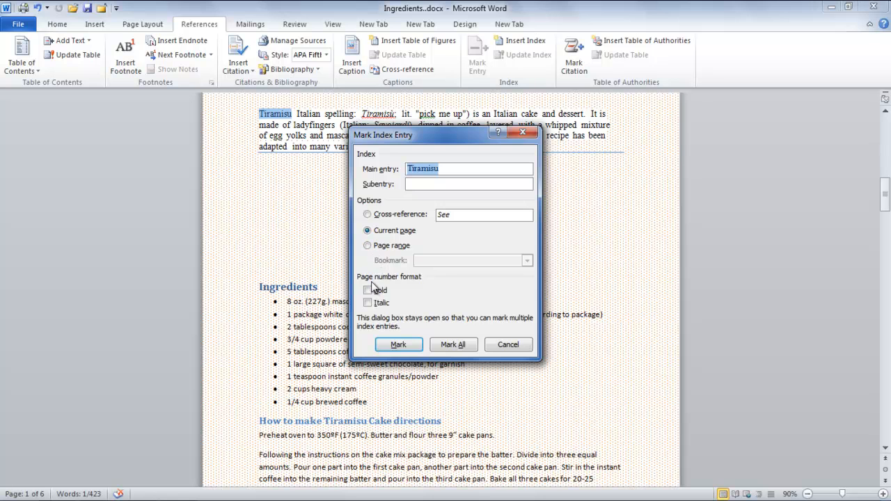
Mark all occurrences of Tiramisu as index entries, then mark the selected one
left_click(455, 345)
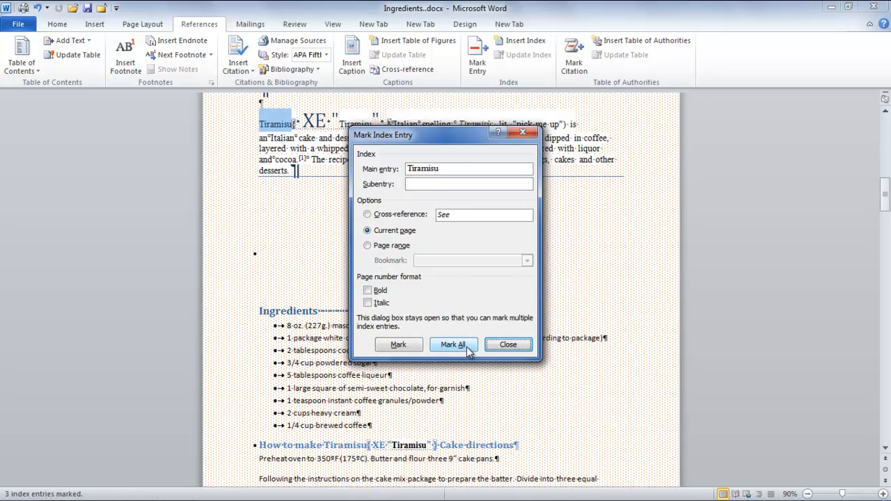
mouse_move(399, 345)
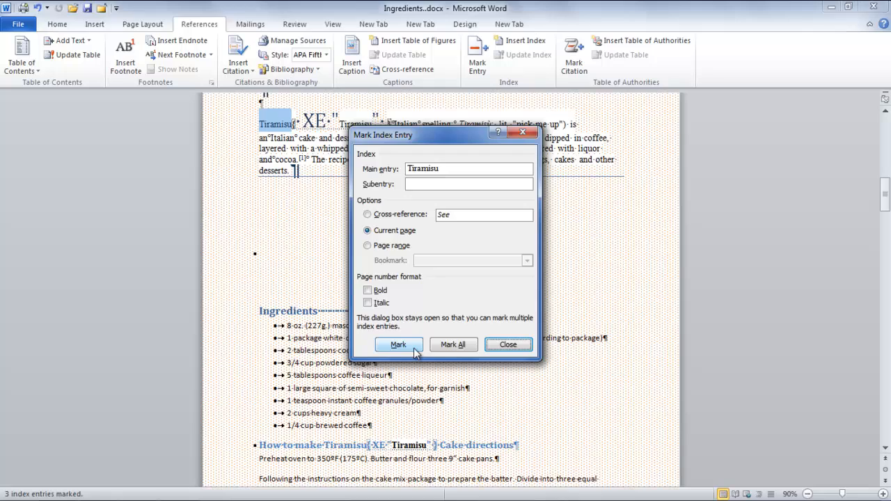
left_click(508, 345)
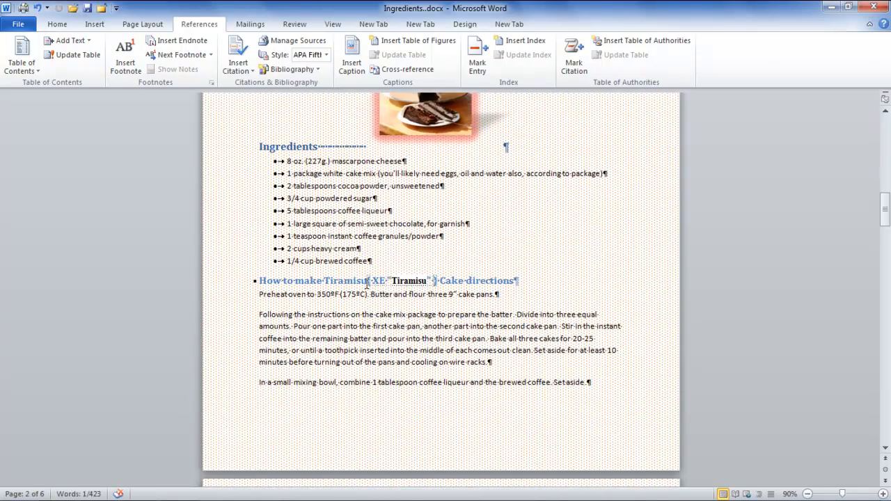
Turn off Show all formatting marks in Word Options > Display so field codes are hidden
left_click(18, 24)
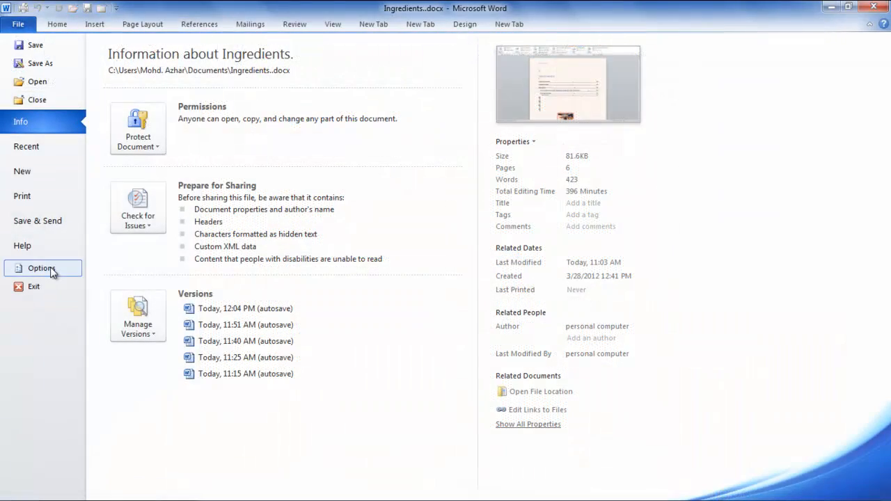
left_click(41, 267)
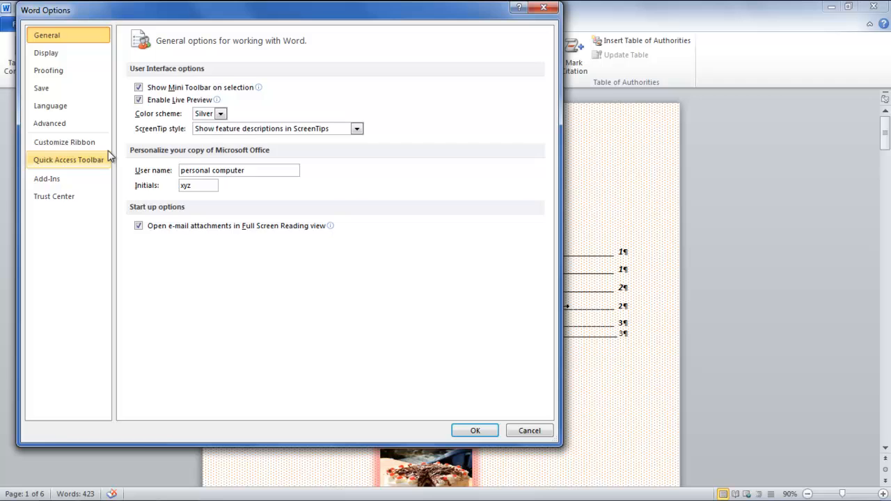
left_click(46, 53)
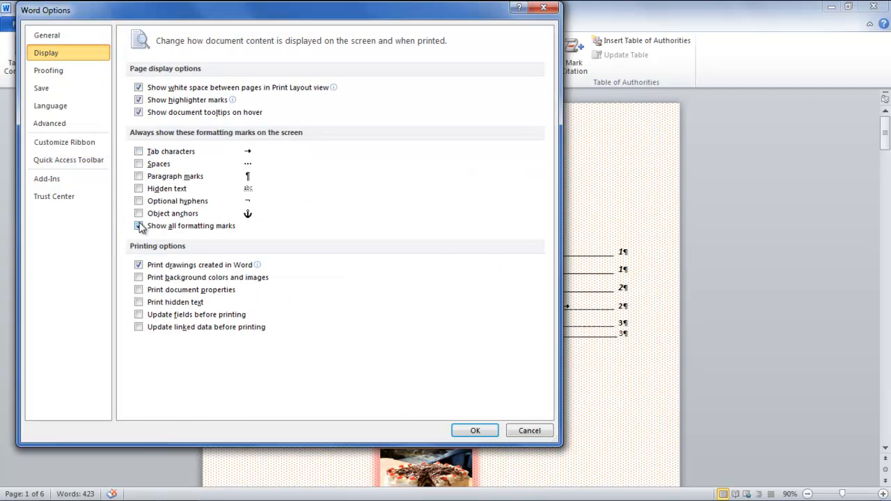
left_click(139, 226)
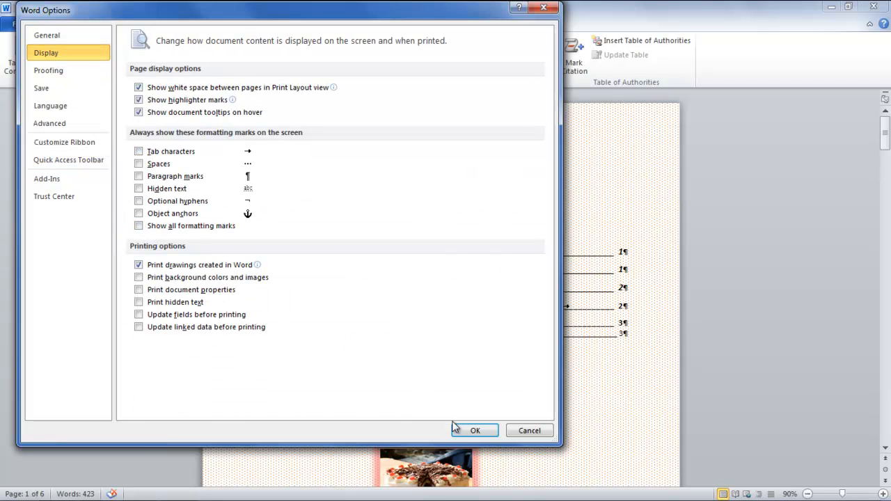
left_click(475, 430)
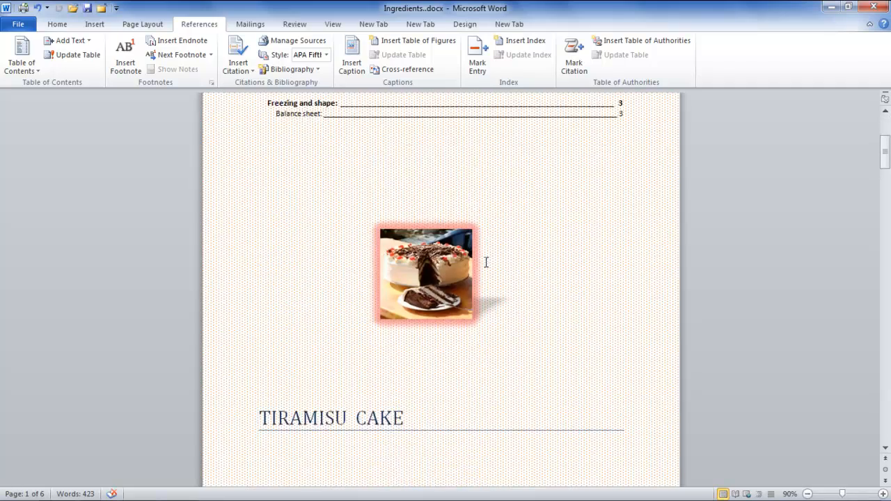
Insert an index with Indented layout and 3 columns
scroll("down", 3)
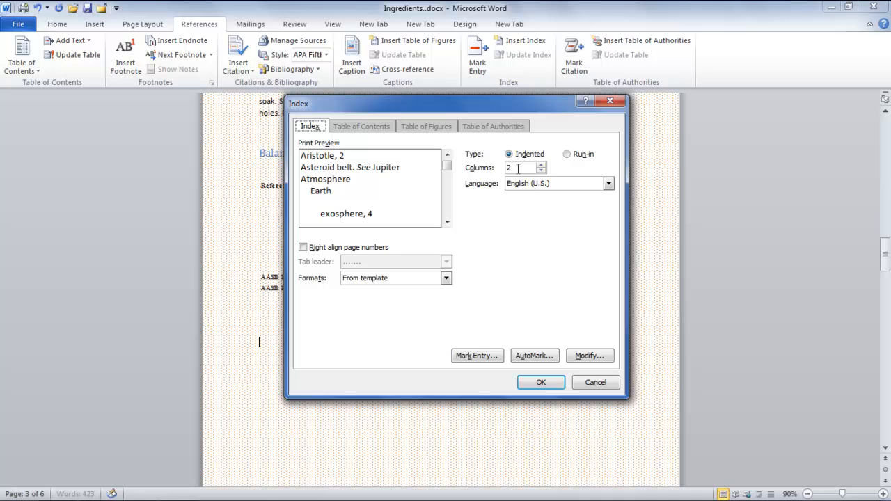
mouse_move(403, 167)
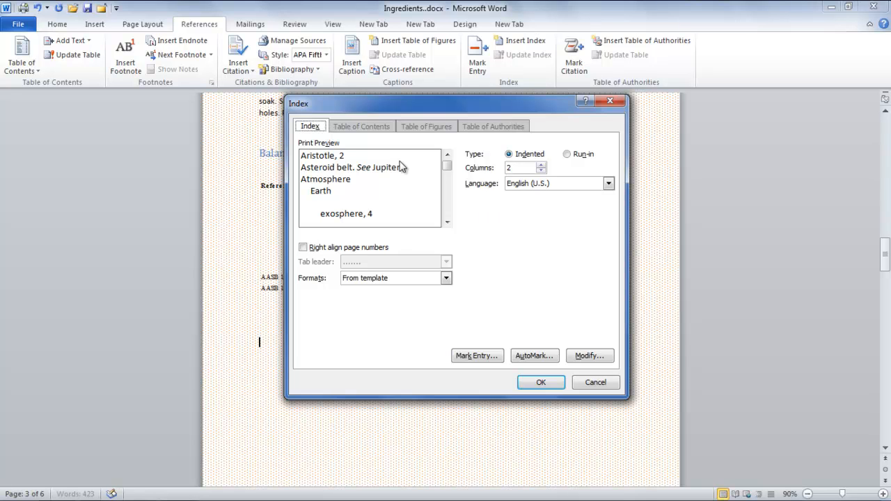
mouse_move(392, 164)
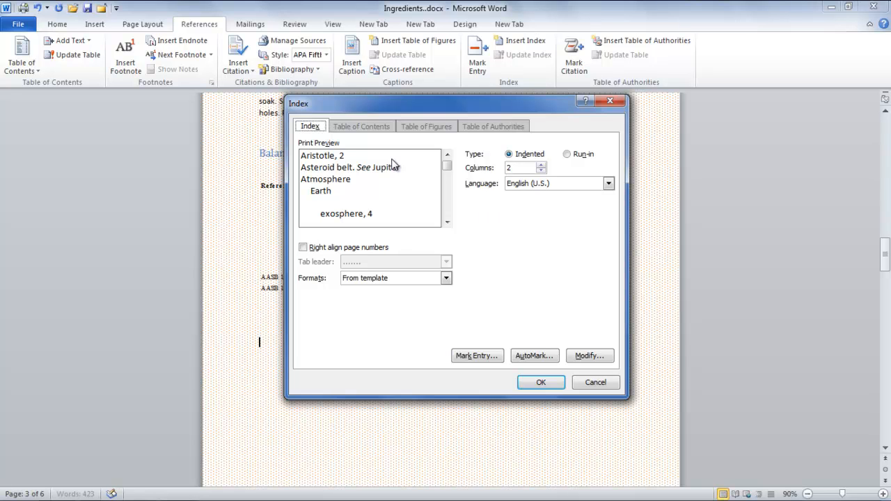
mouse_move(387, 175)
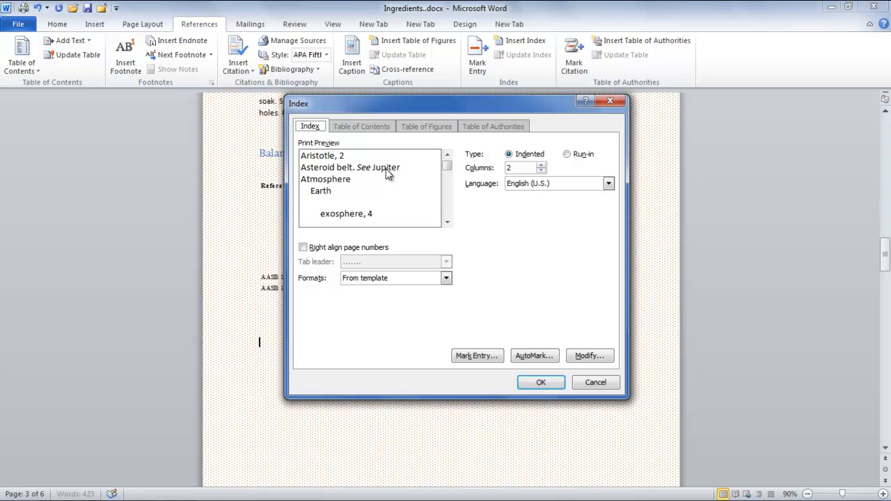
left_click(568, 153)
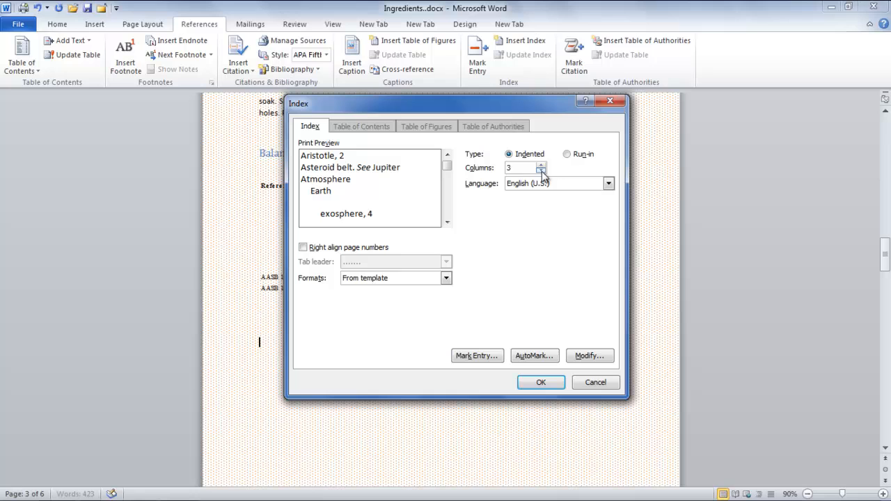
left_click(542, 170)
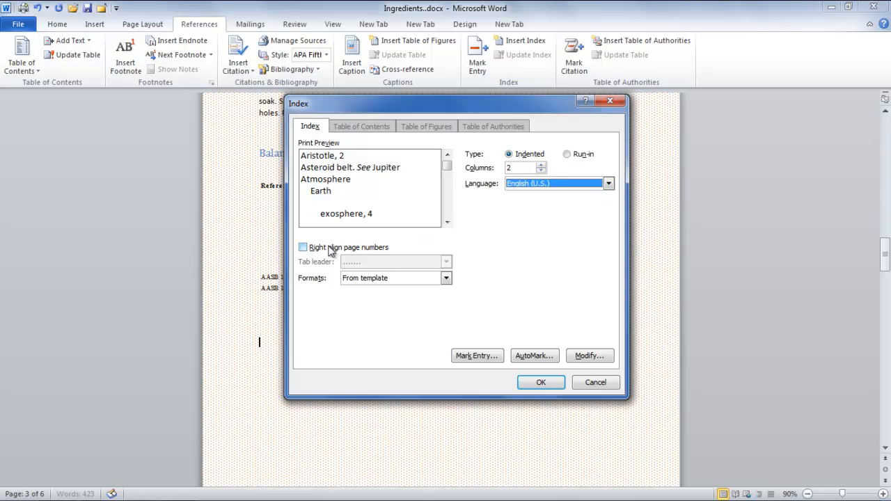
left_click(304, 248)
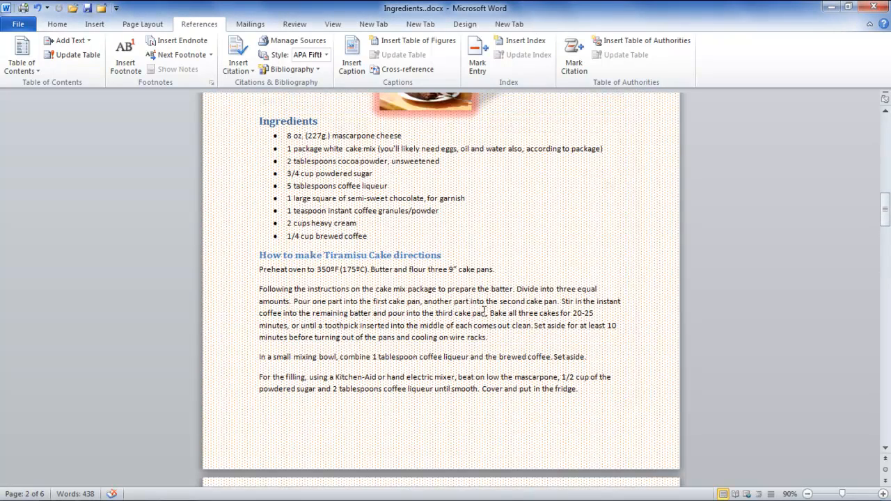
Mark all occurrences of Butter as index entries and update the index to list Butter, 2
double_click(380, 270)
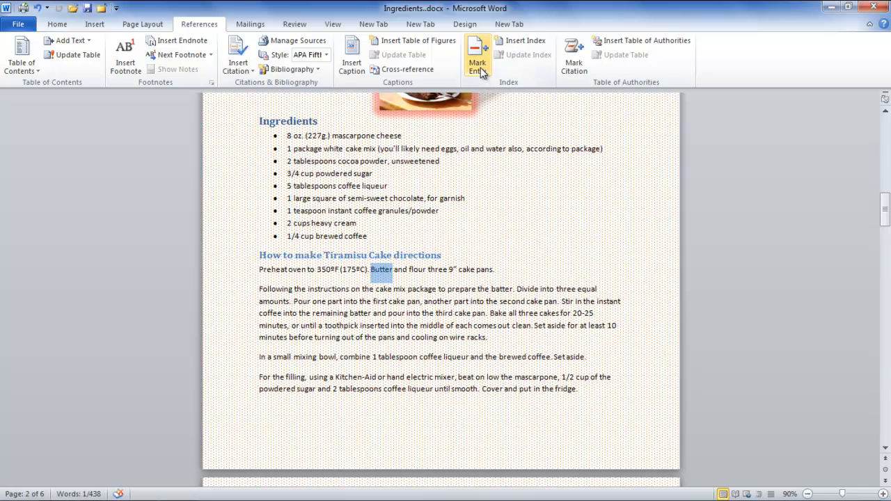
left_click(476, 56)
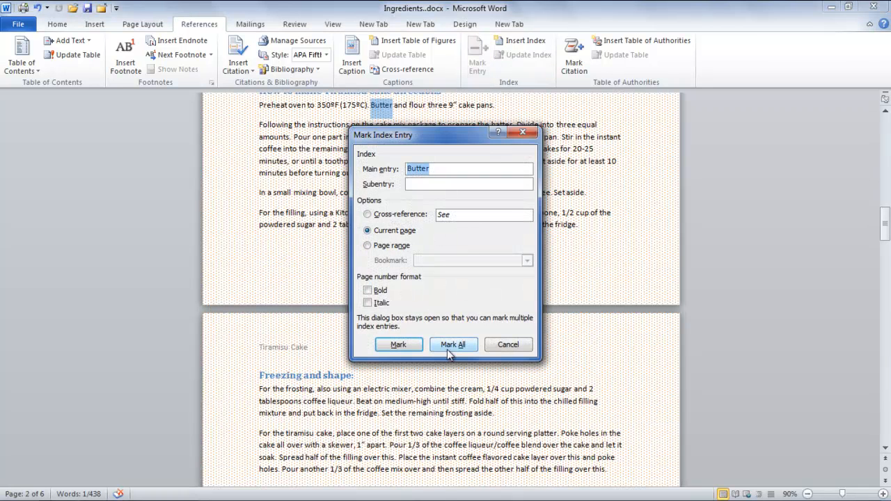
left_click(454, 346)
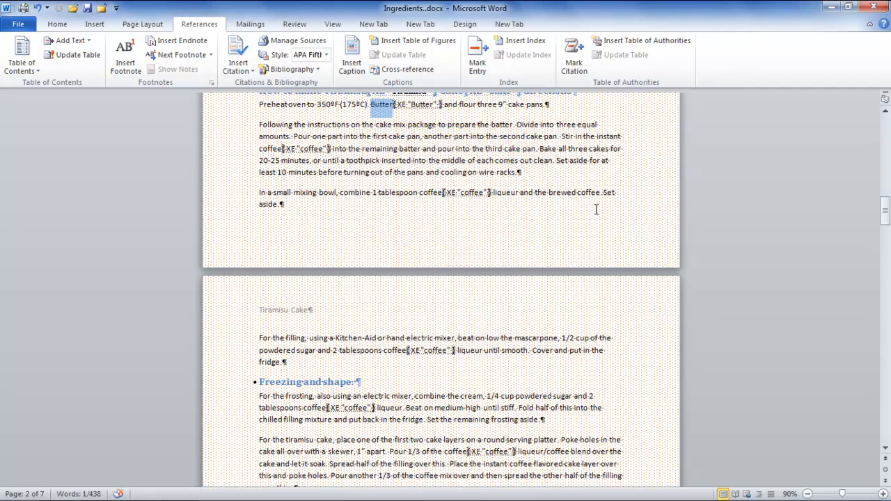
left_click(528, 54)
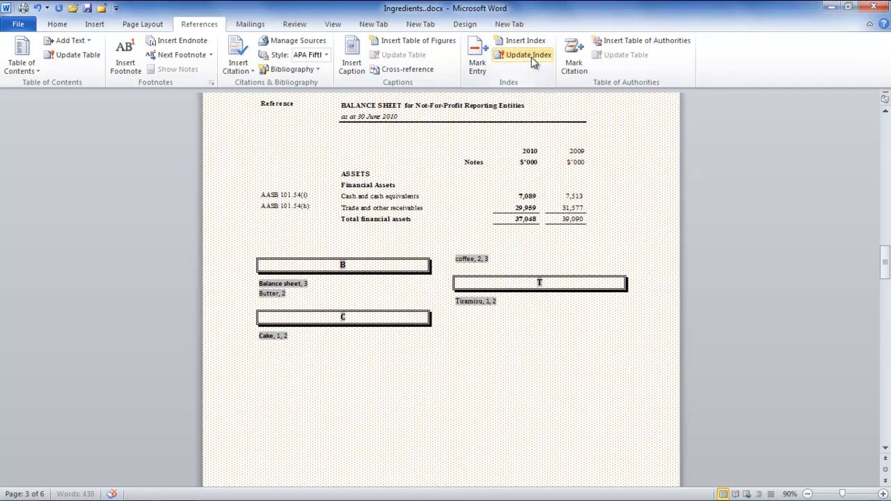
left_click(529, 54)
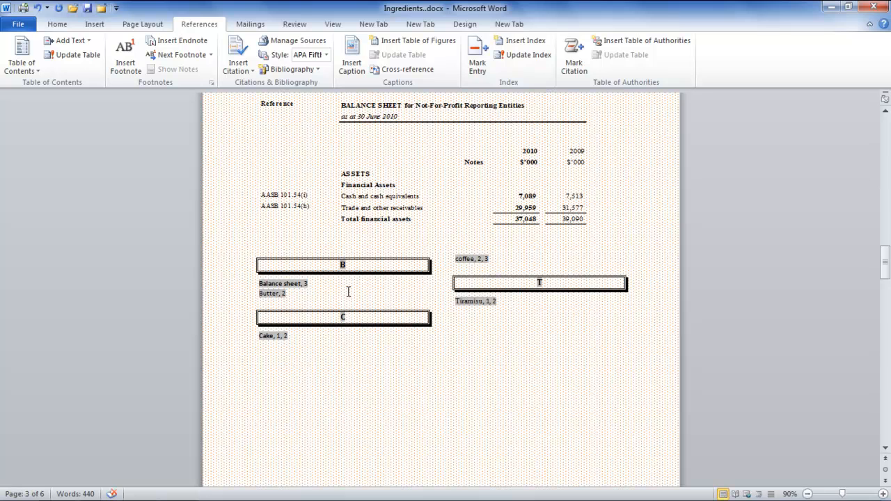